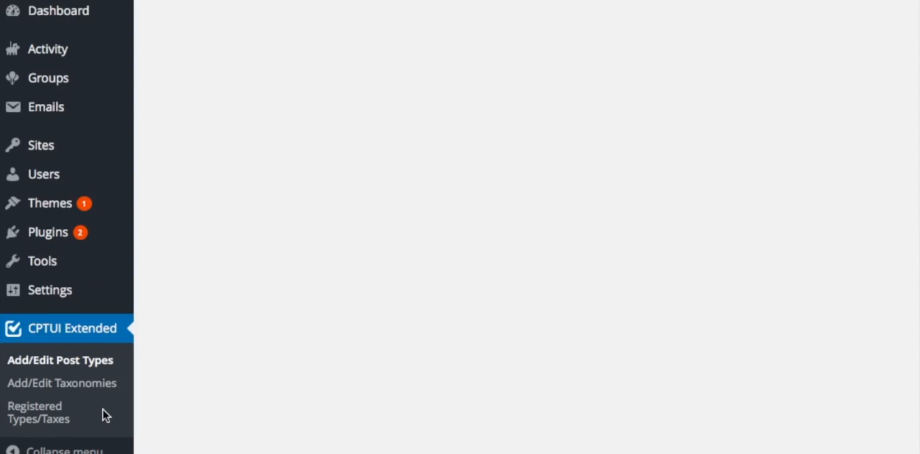
Add post type slug network_cpt with labels 'Network CPTs' and 'Network CPT'.
left_click(59, 360)
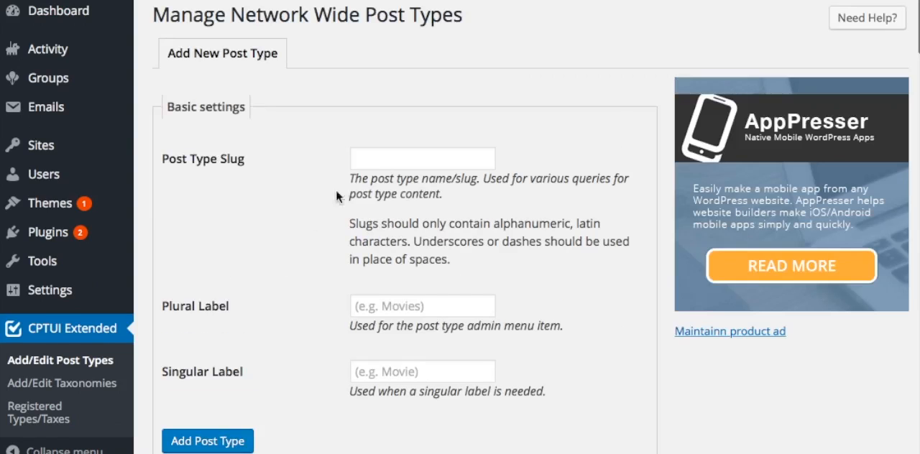
type("network_cpt")
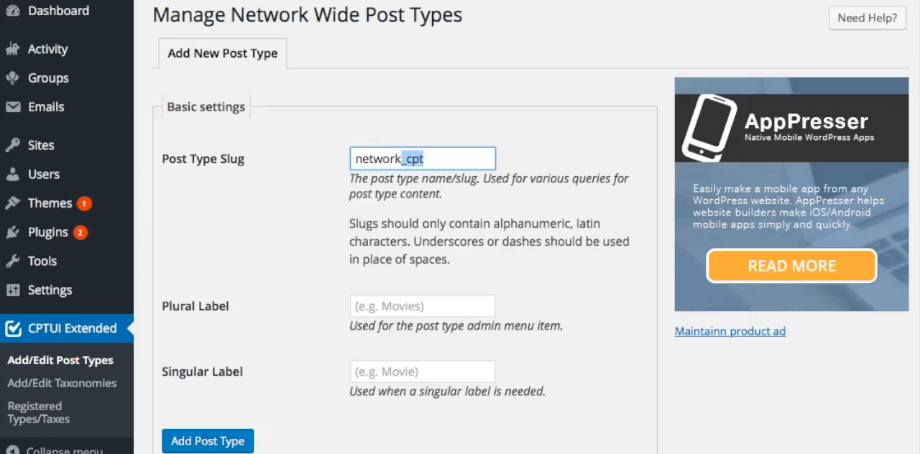
mouse_move(311, 293)
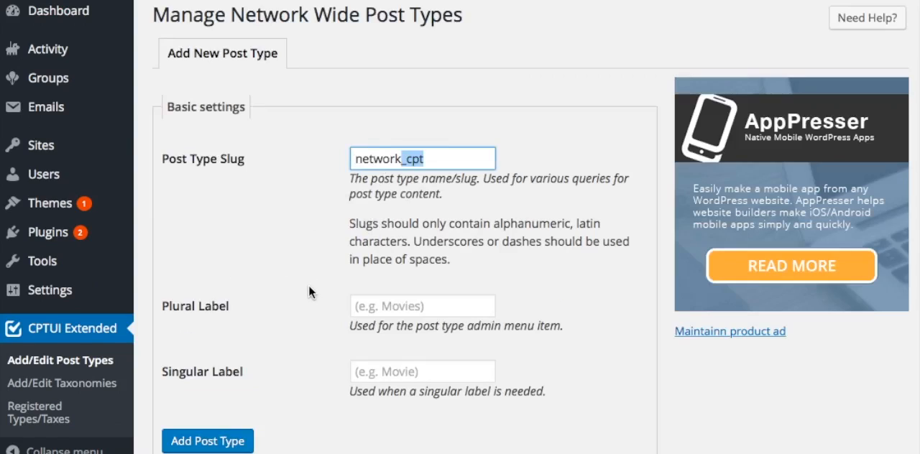
type("Ne")
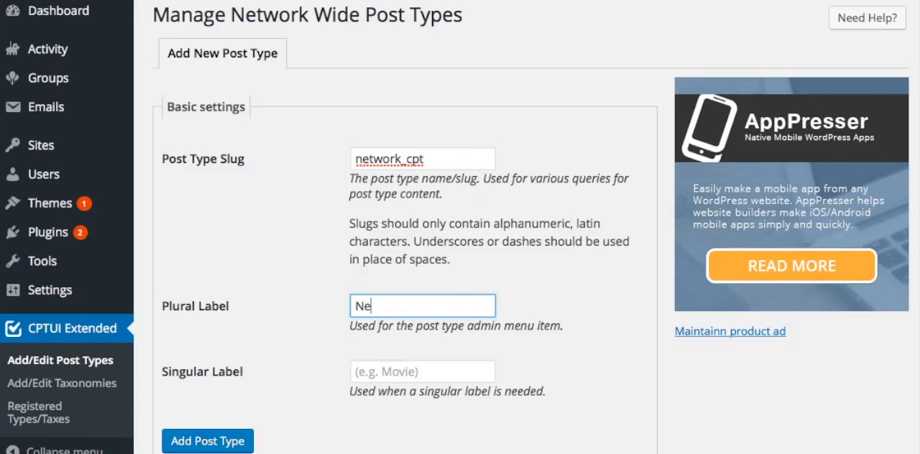
type("twor")
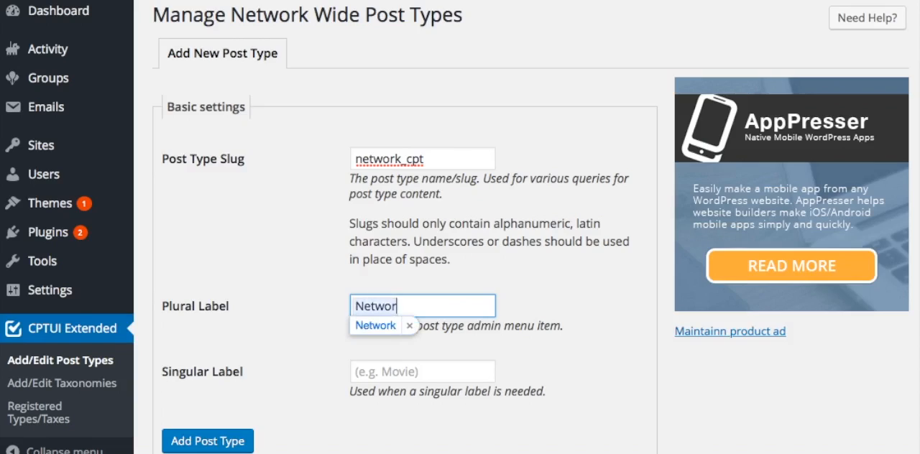
type("Network CPTsk")
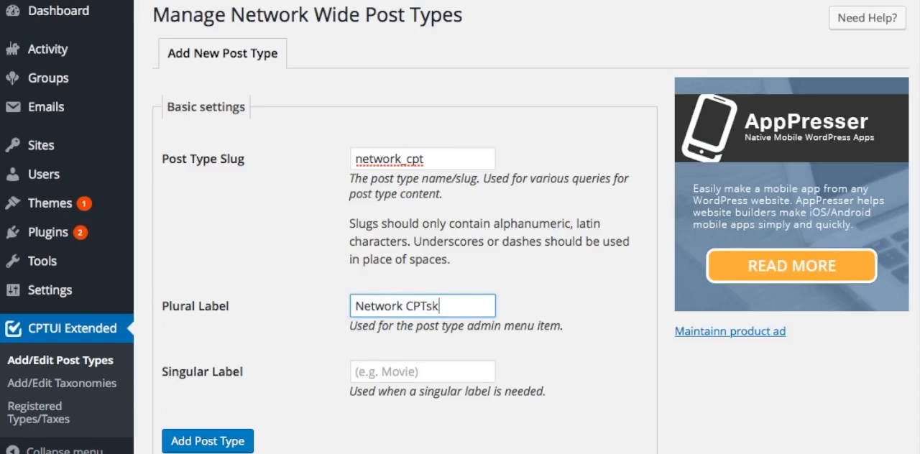
key("Backspace")
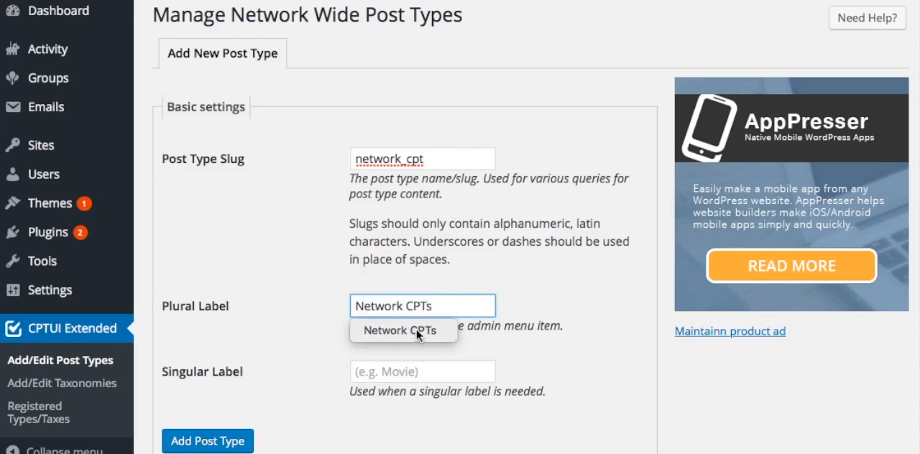
left_click(422, 371)
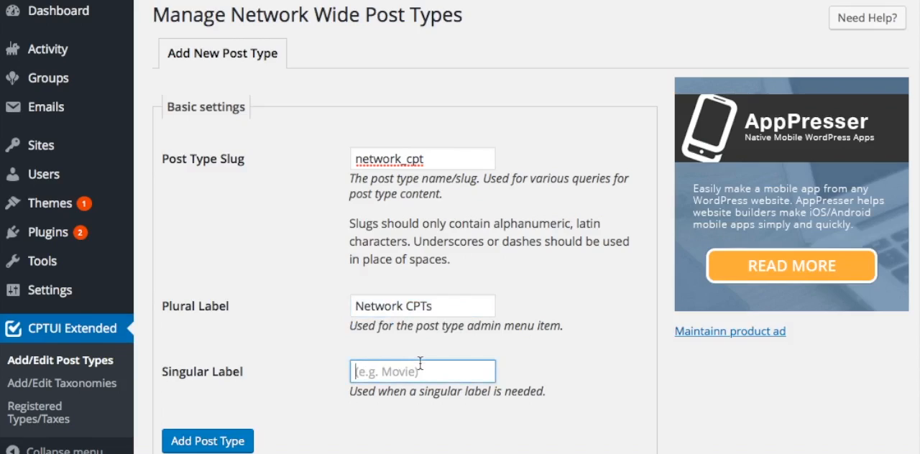
type("Network")
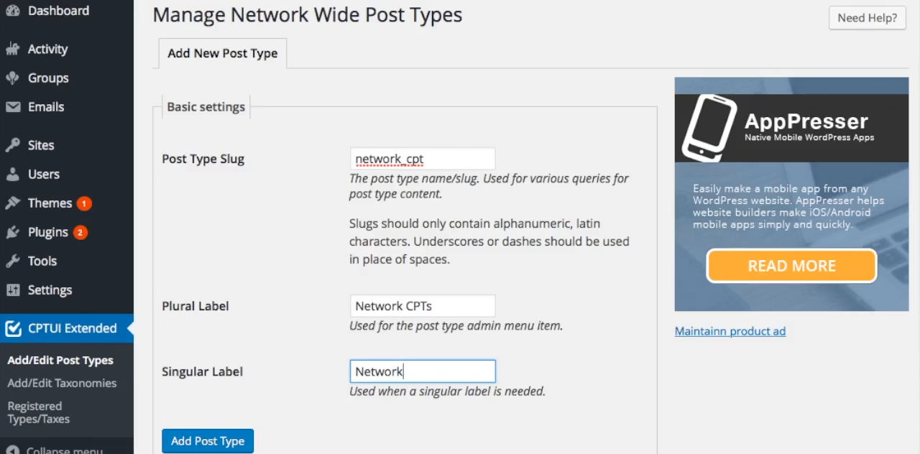
type("CPT")
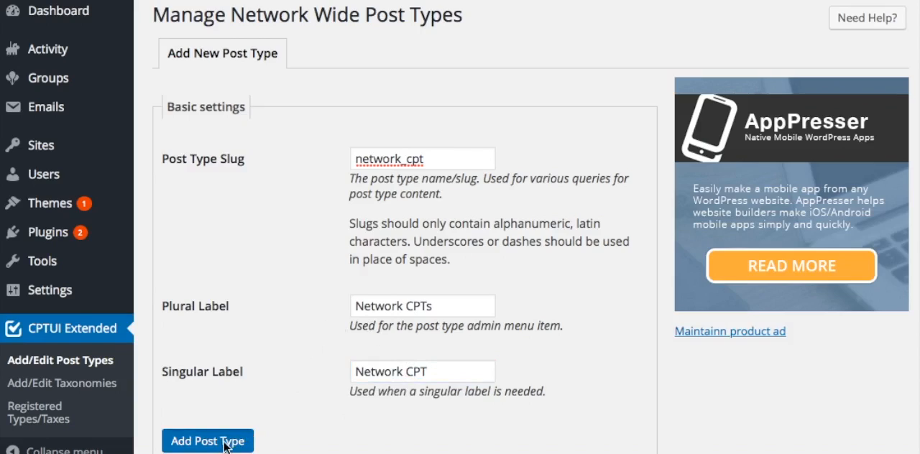
left_click(207, 441)
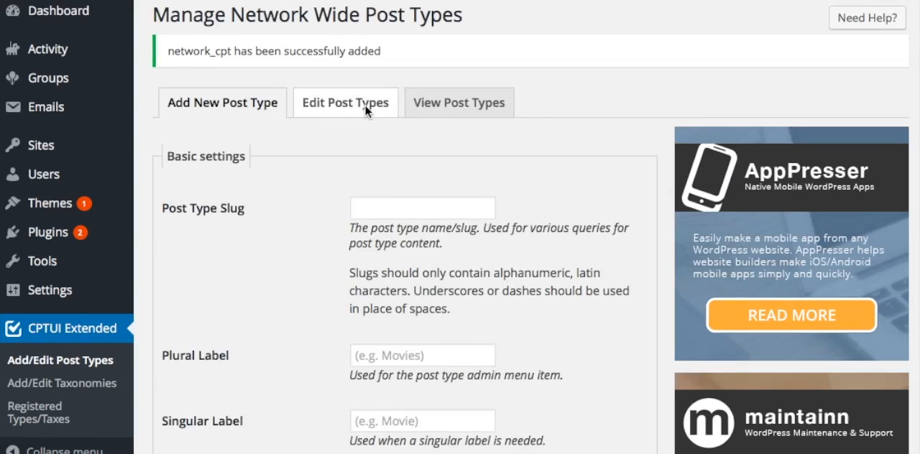
Switch to Edit Post Types to view the saved Network CPTs settings.
left_click(345, 102)
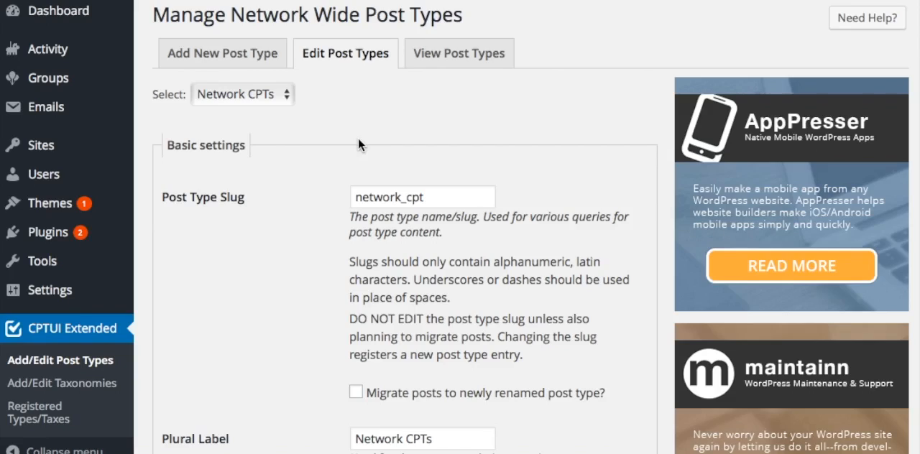
mouse_move(194, 126)
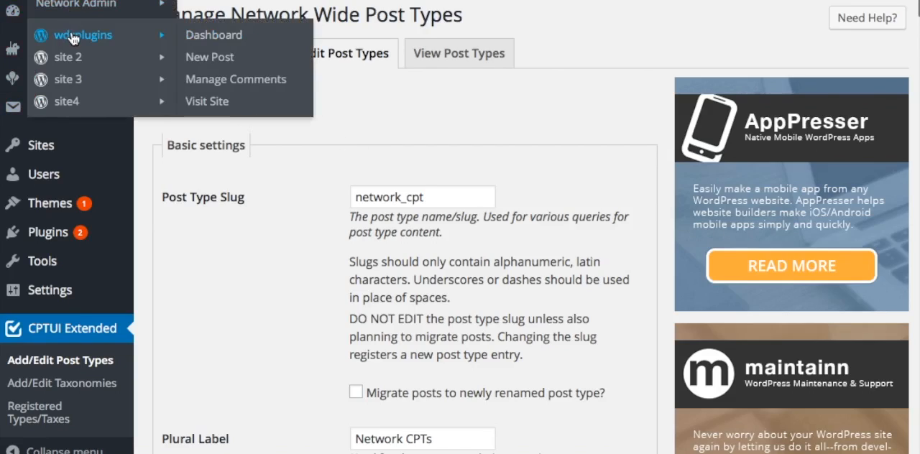
mouse_move(214, 35)
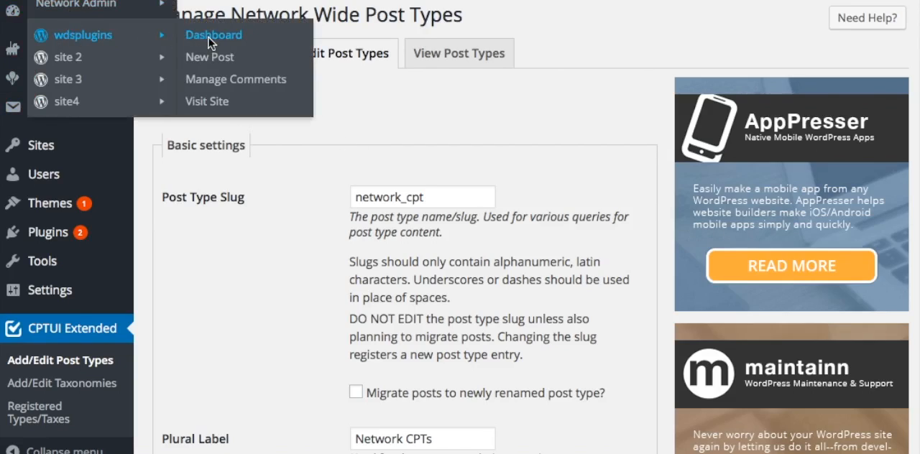
On wdsplugins, start a Network CPT titled 'a network cpt post' with body 'hi there'.
left_click(213, 34)
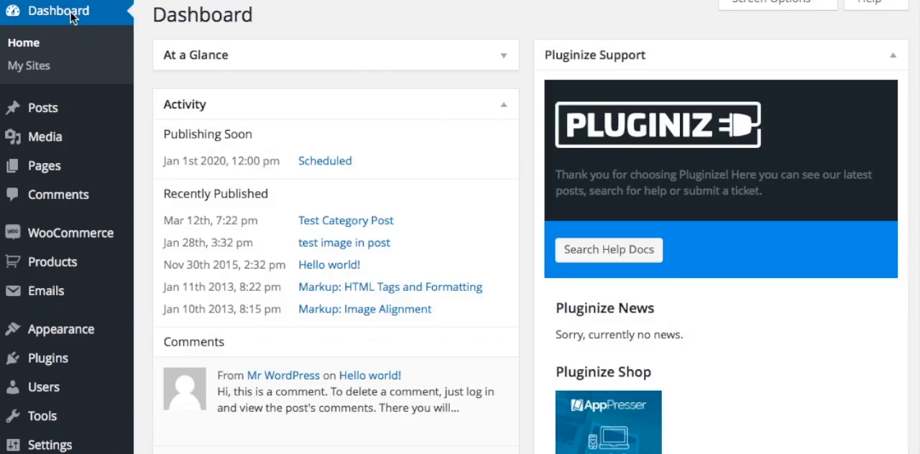
mouse_move(67, 223)
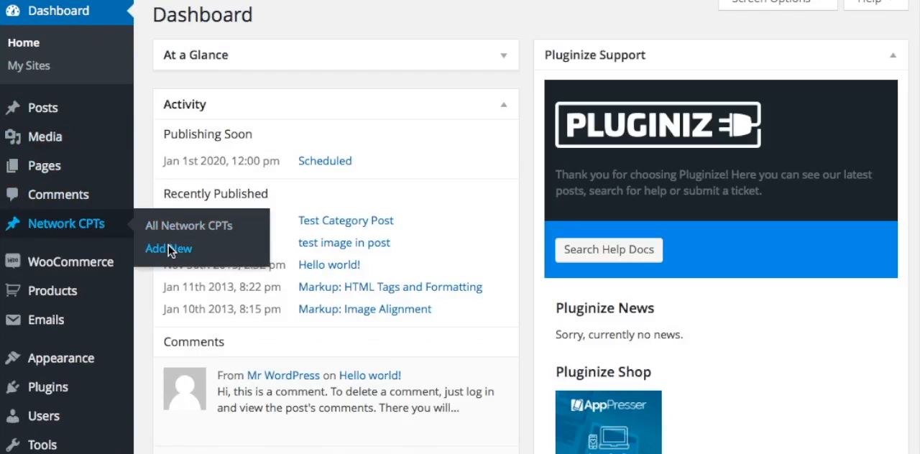
left_click(168, 248)
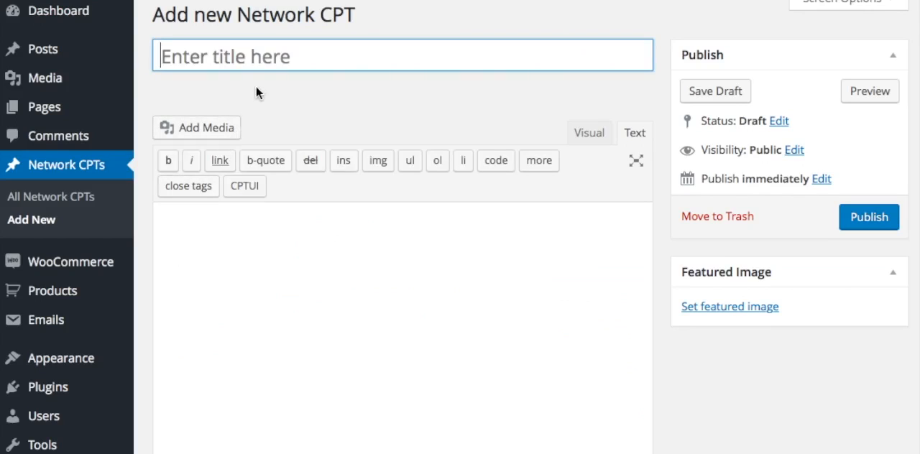
type("a")
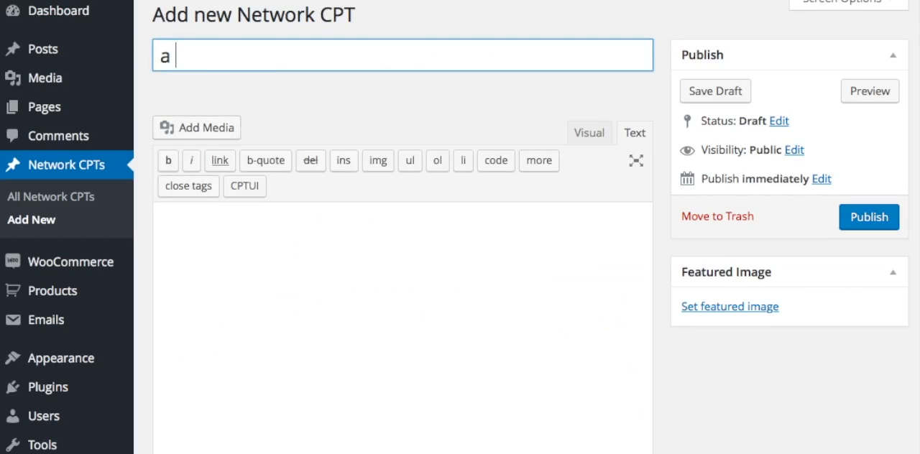
type("network")
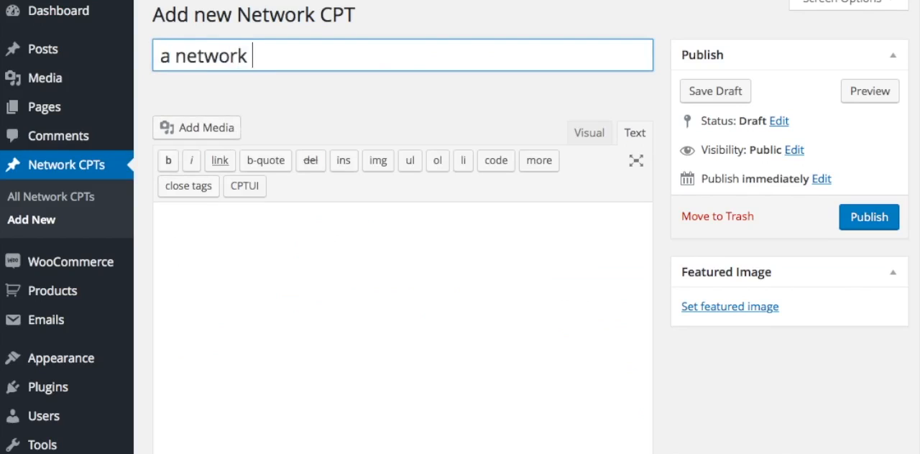
type("cpt pos")
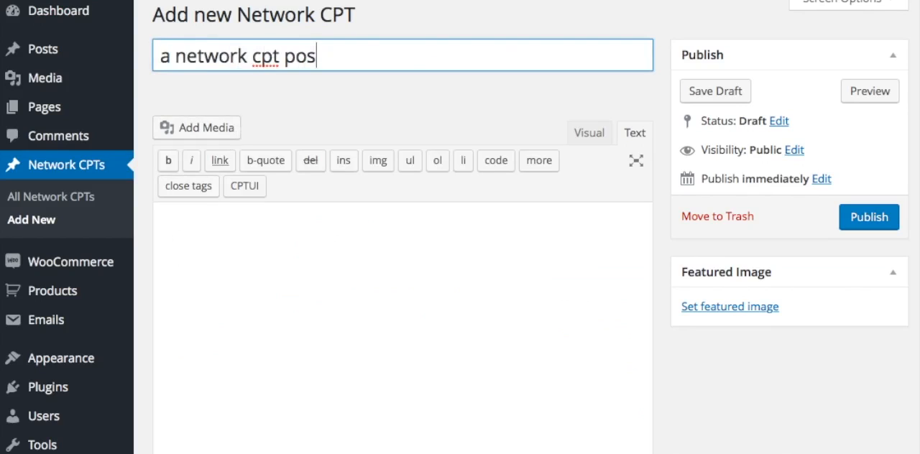
type("h1")
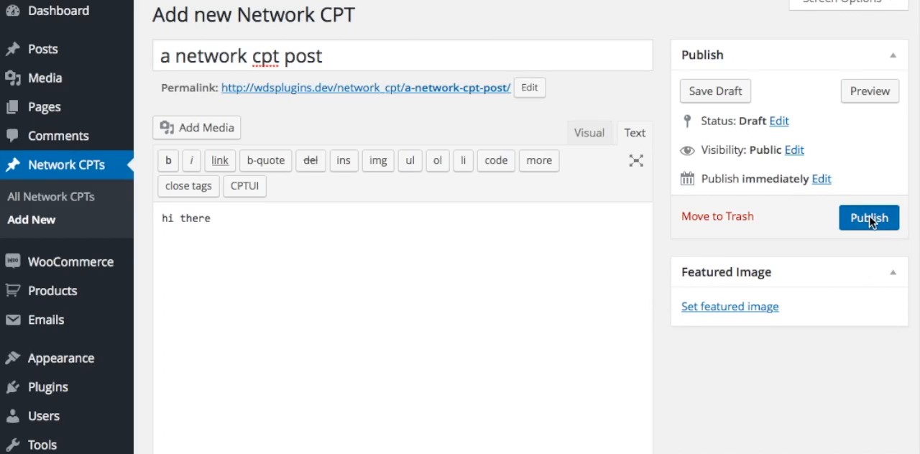
Publish the 'a network cpt post' Network CPT post.
left_click(869, 217)
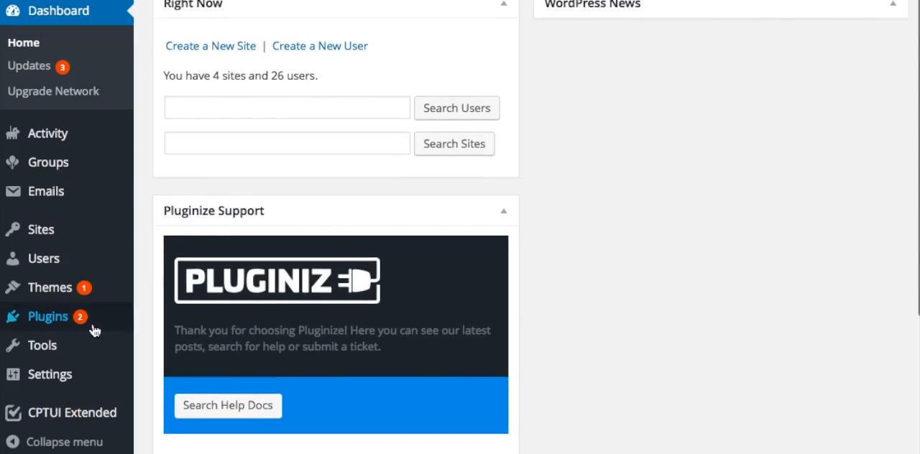
mouse_move(71, 412)
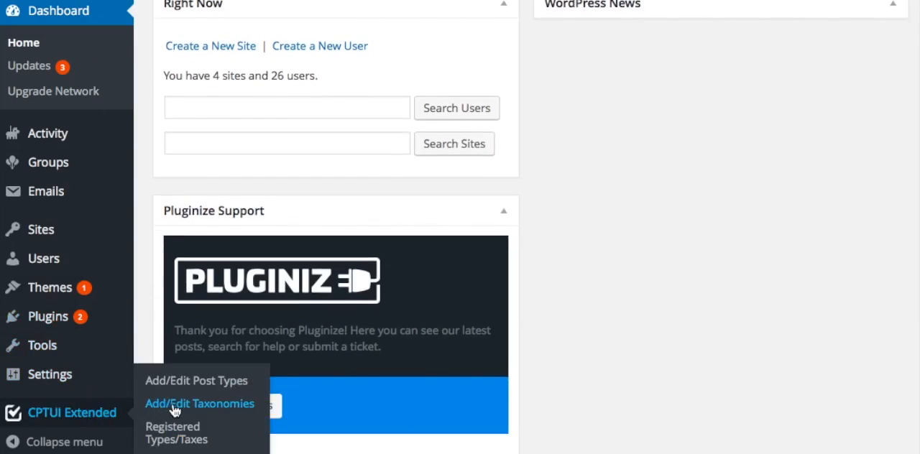
Add taxonomy slug test, labels 'Tests' and 'Test', attached to Network CPTs.
left_click(199, 403)
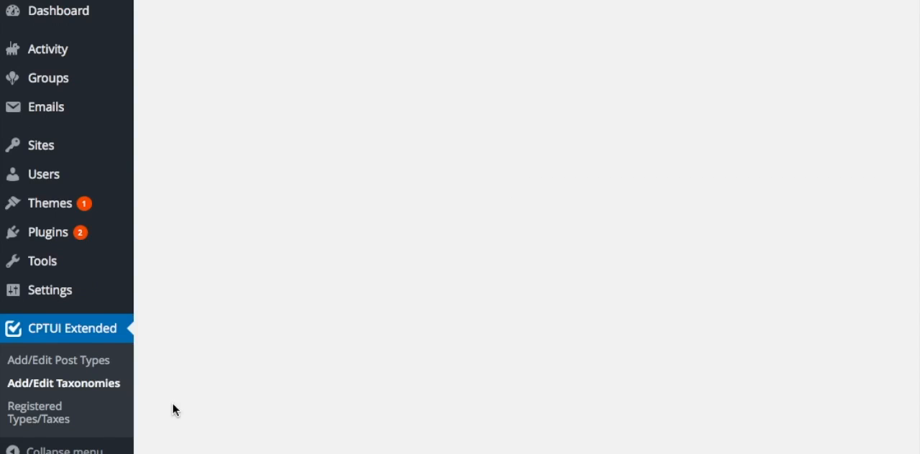
left_click(63, 384)
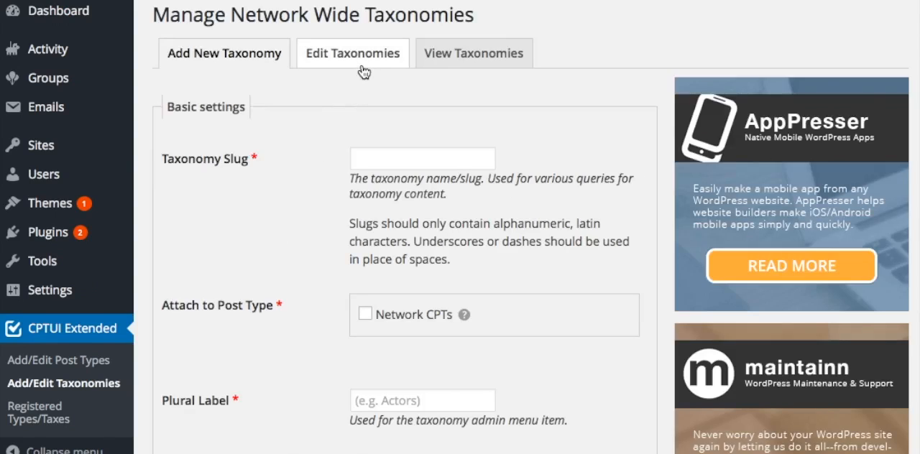
left_click(422, 158)
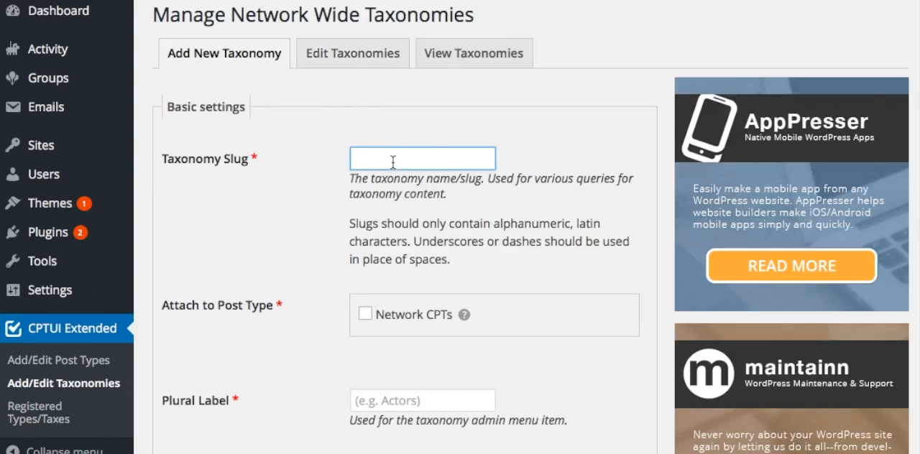
type("test")
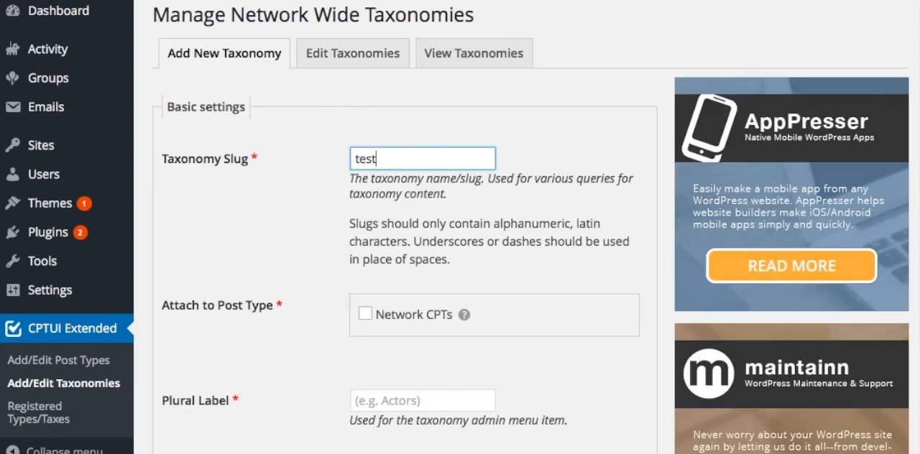
left_click(366, 314)
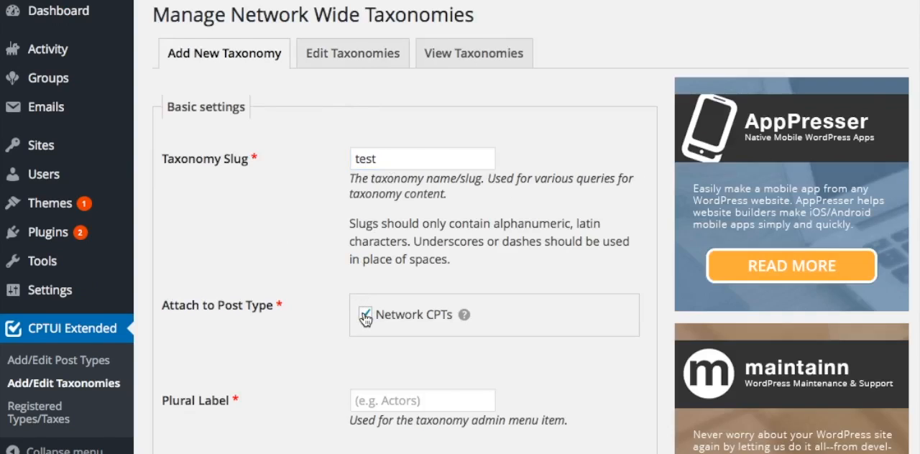
type("TE")
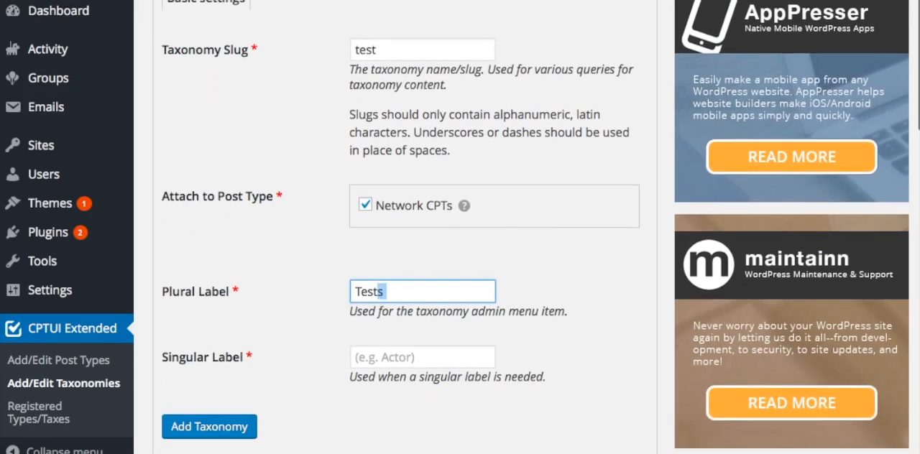
type("Test")
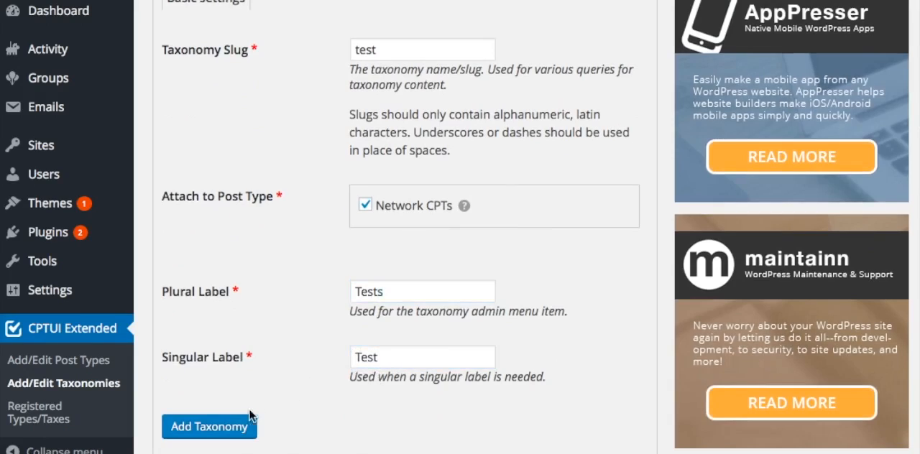
left_click(209, 426)
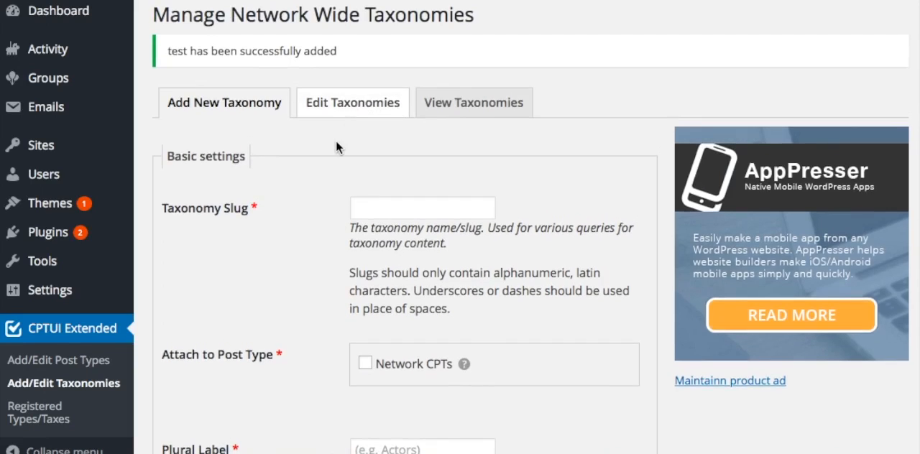
Load the Tests taxonomy under Edit Taxonomies and check its Network CPTs attachment.
left_click(352, 102)
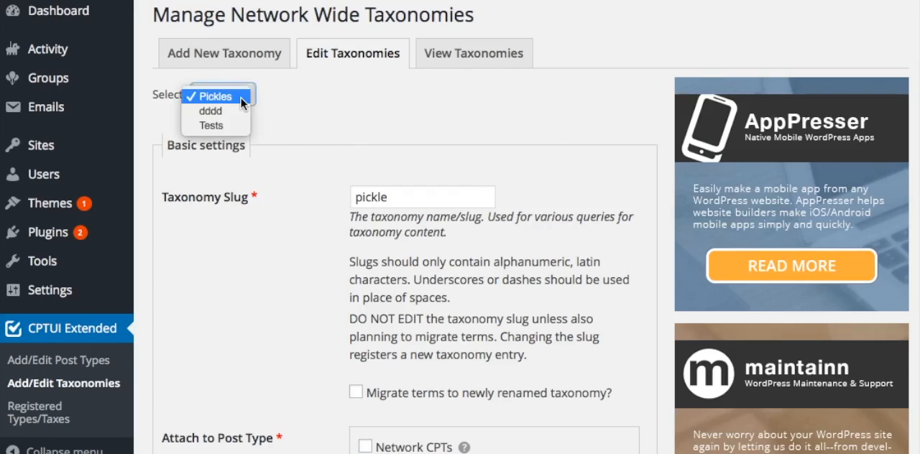
left_click(223, 94)
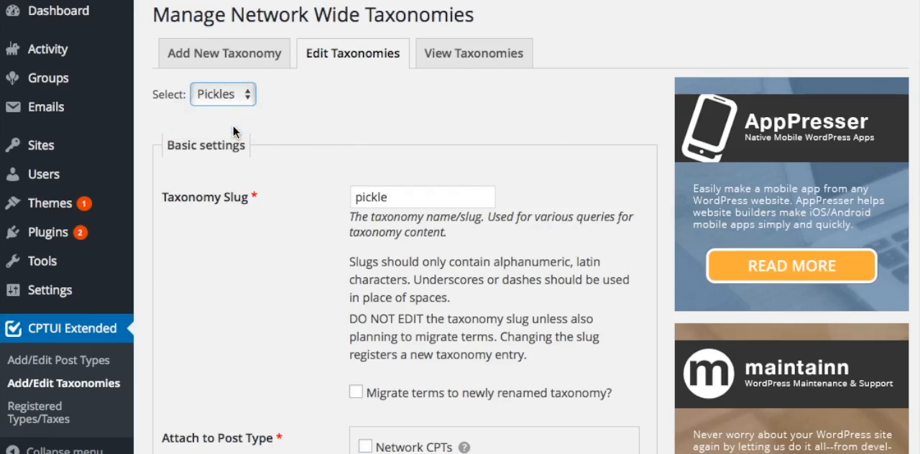
left_click(223, 93)
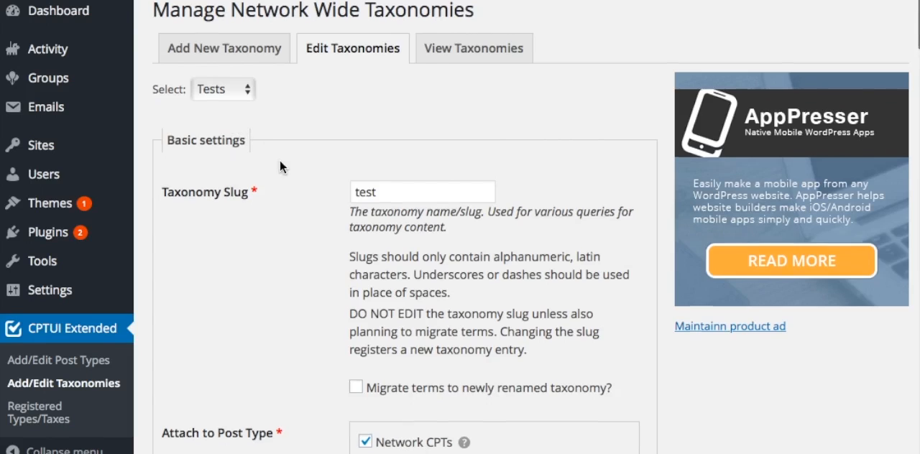
scroll("down", 3)
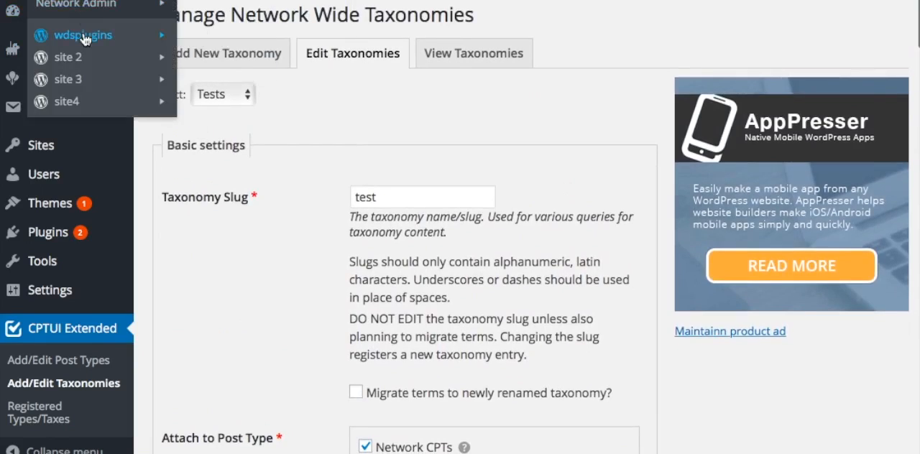
mouse_move(83, 35)
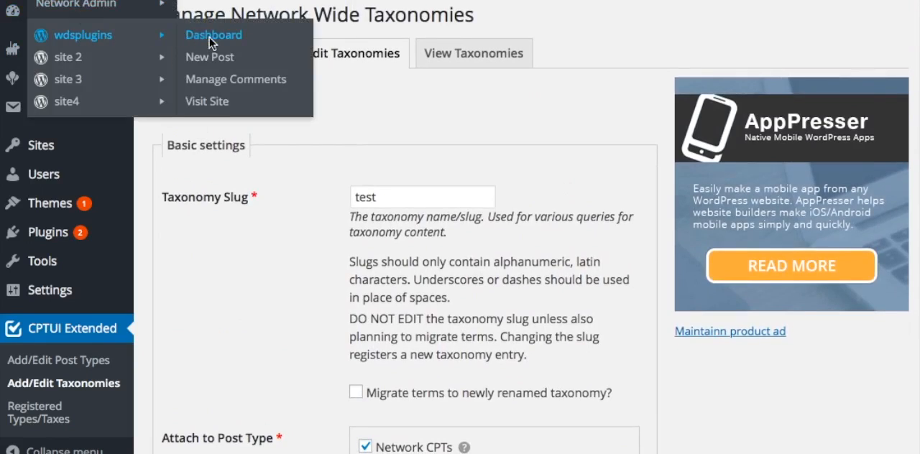
On wdsplugins, edit 'a network cpt post' from All Network CPTs to see the Tests box.
left_click(213, 34)
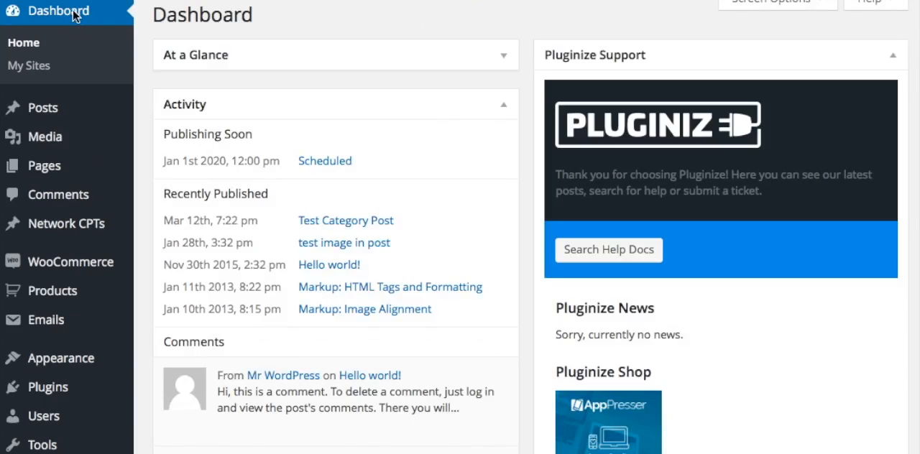
mouse_move(66, 224)
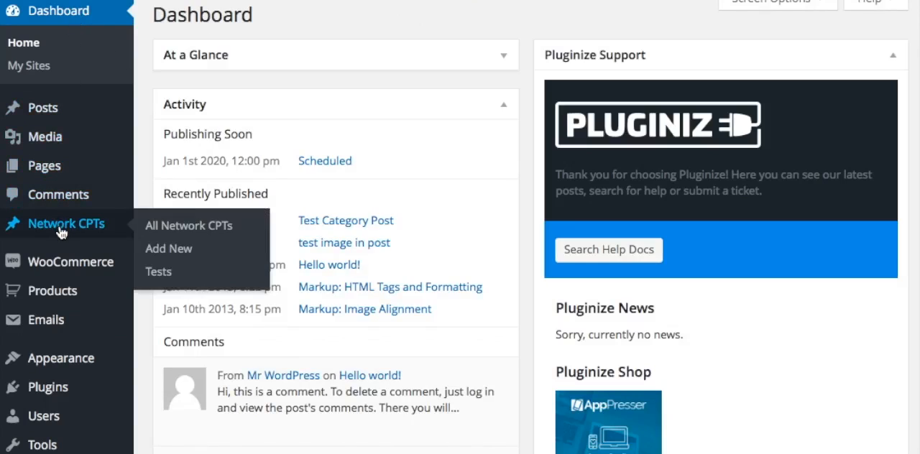
mouse_move(189, 225)
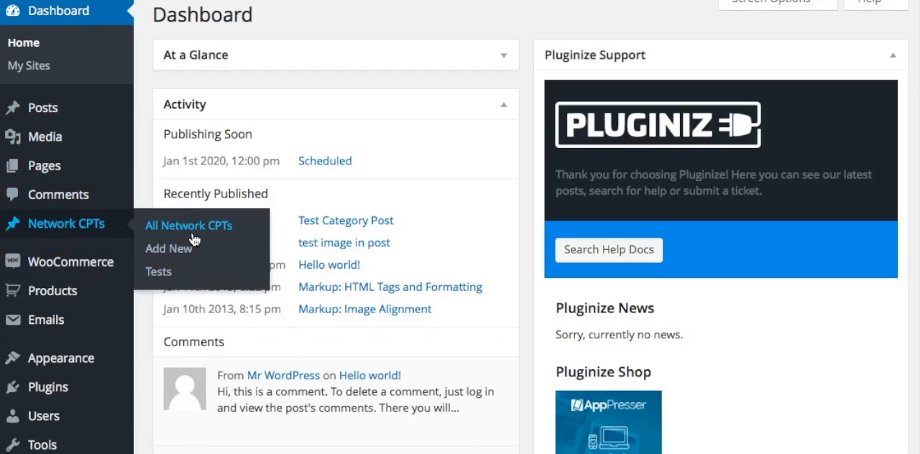
mouse_move(197, 236)
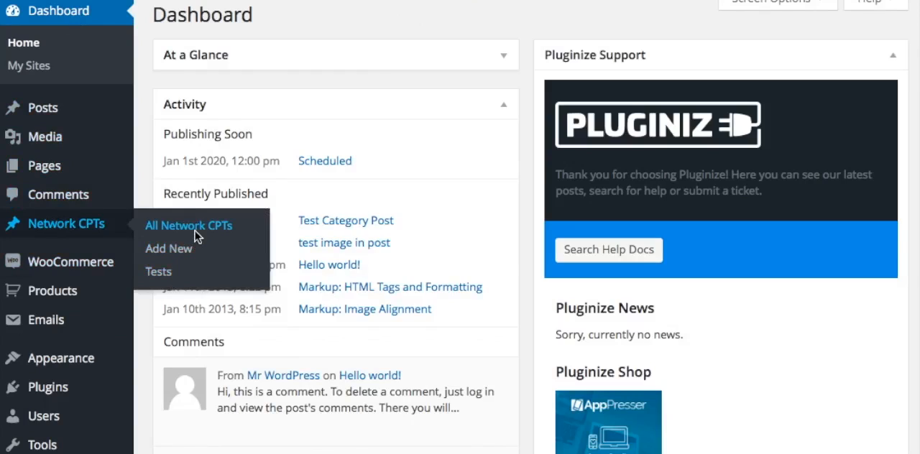
left_click(188, 225)
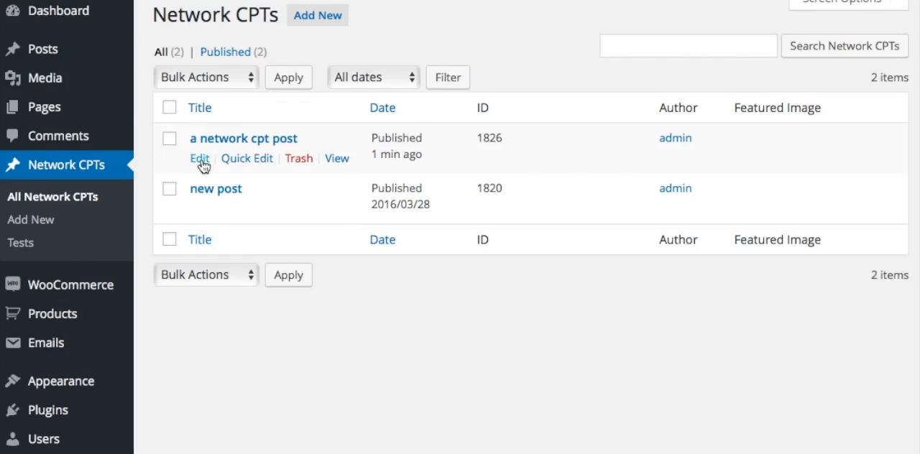
left_click(199, 158)
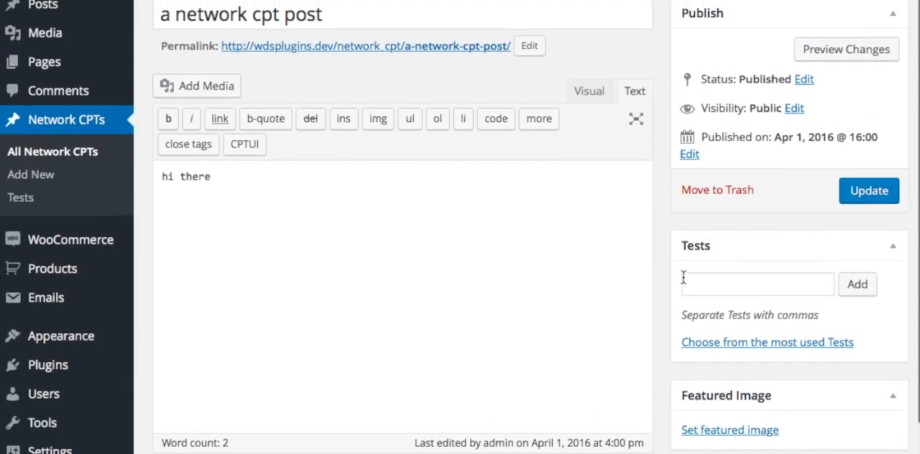
mouse_move(792, 255)
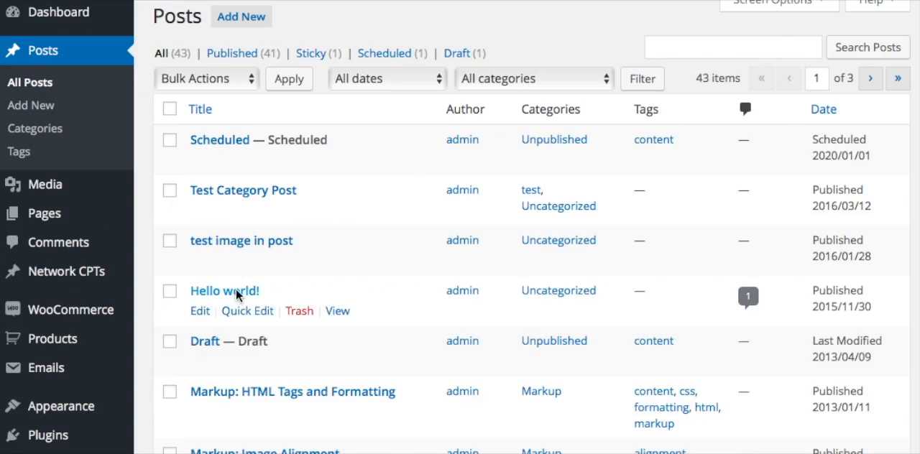
Edit the Hello world! post and bring up the CPTUI shortcode dialog.
left_click(225, 290)
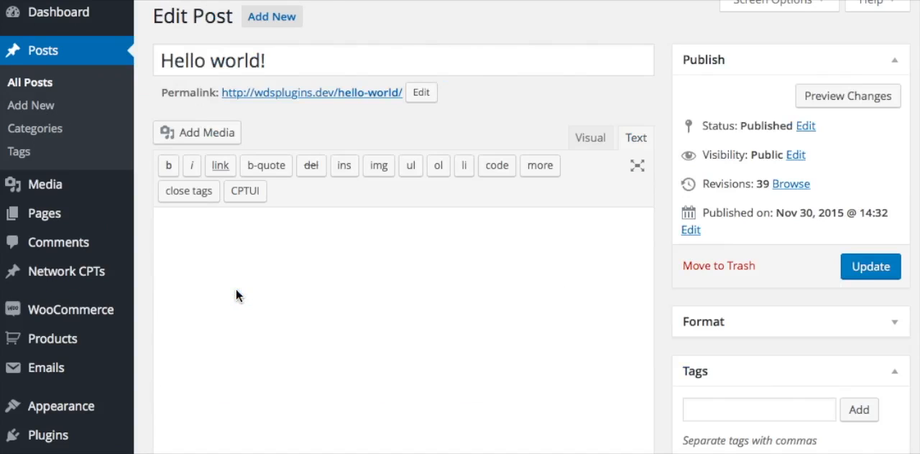
mouse_move(245, 191)
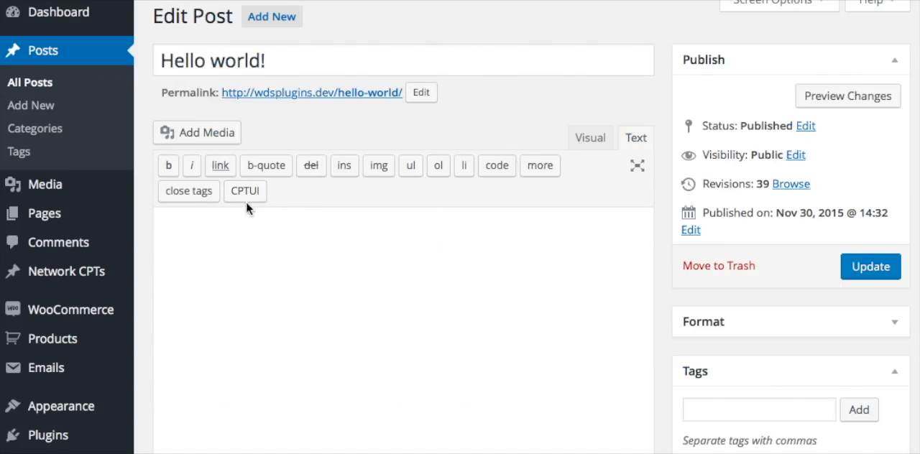
left_click(244, 190)
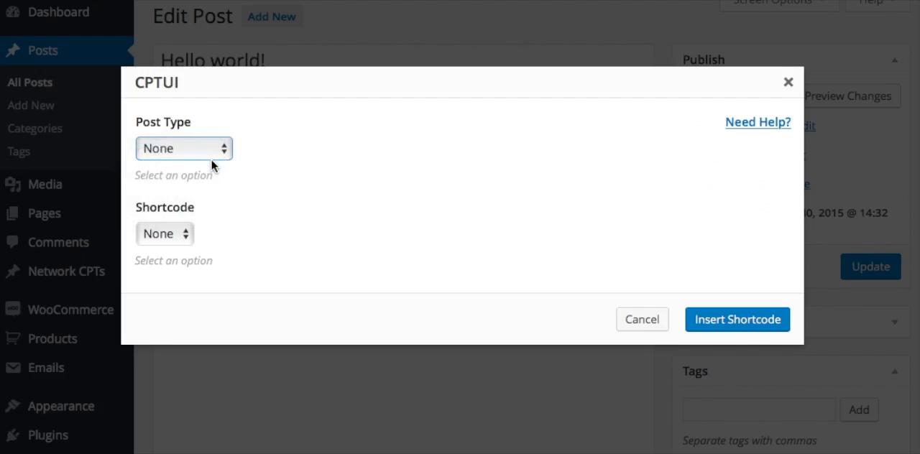
Insert a Default CPTUI shortcode for post type post: title 'My Posts', amount 3, featured images.
left_click(164, 234)
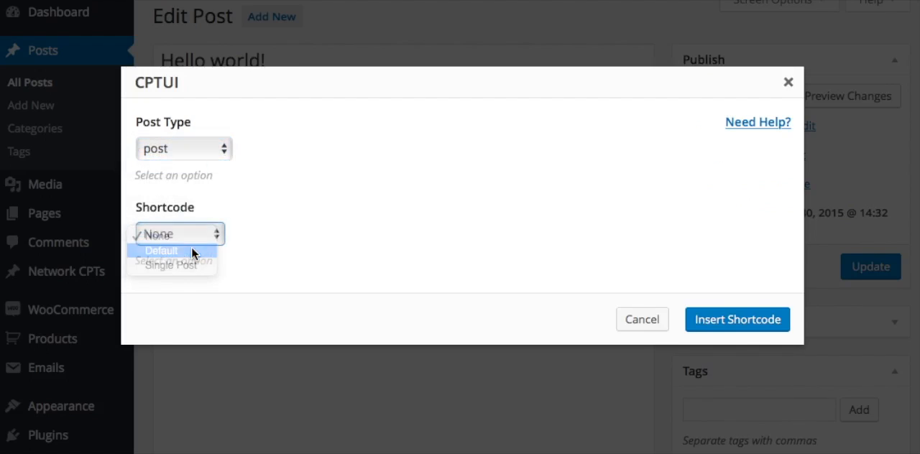
left_click(161, 250)
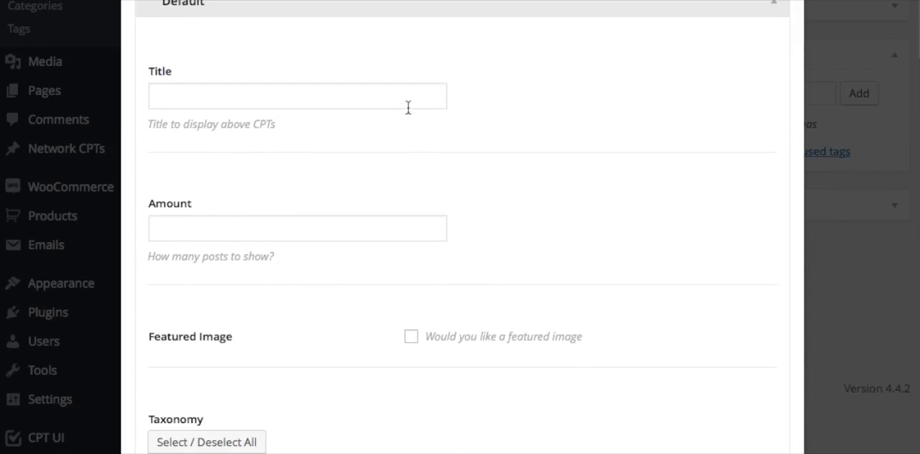
type("my pos")
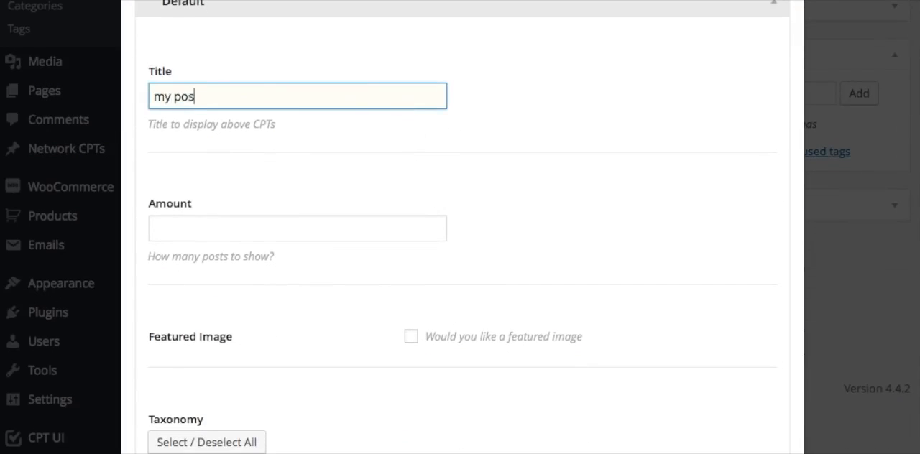
type("ts")
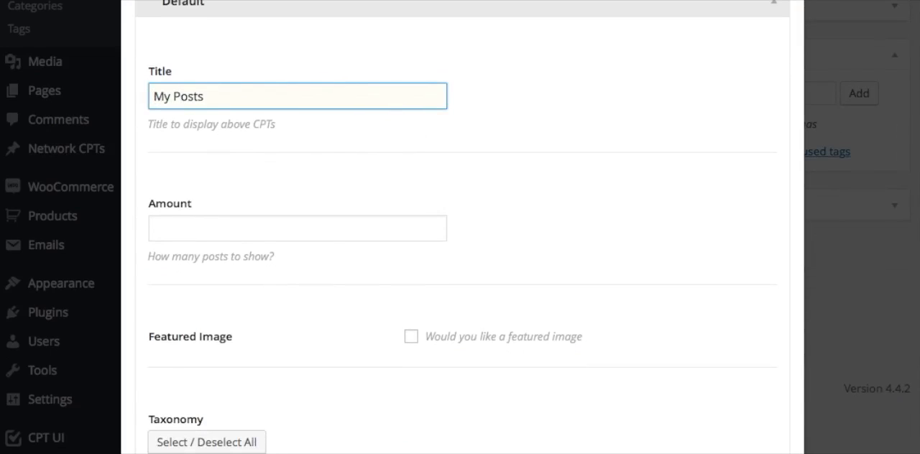
type("3")
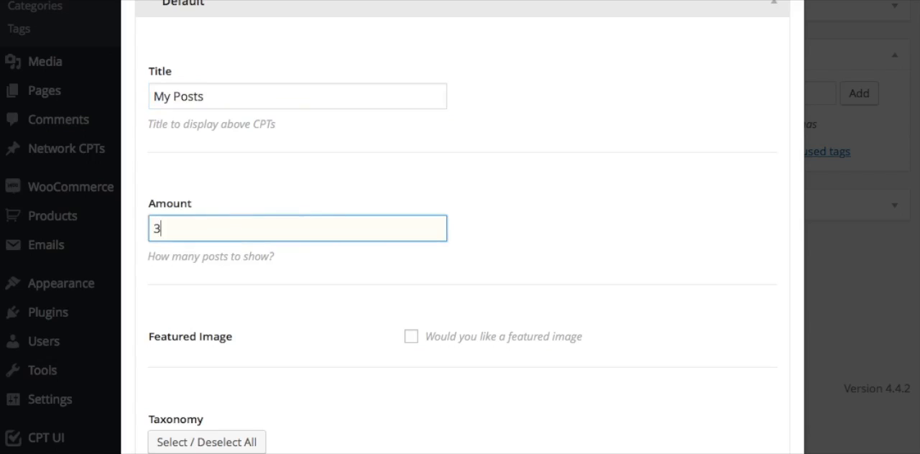
left_click(411, 220)
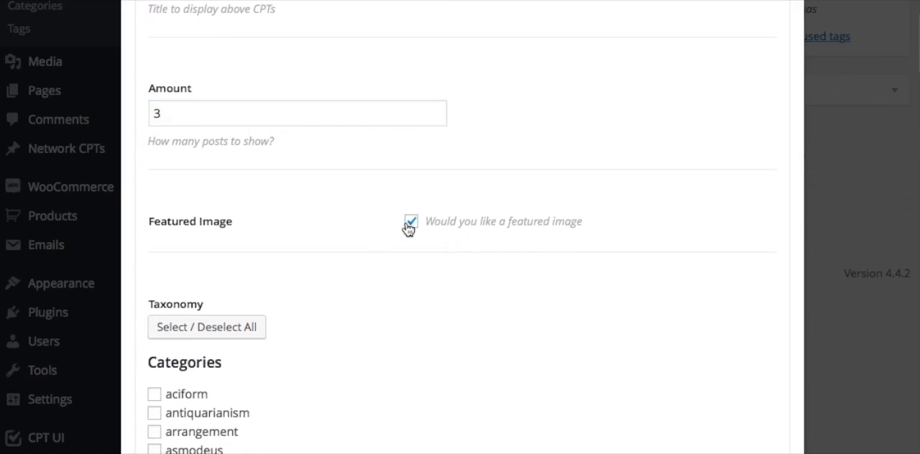
scroll("down", 3)
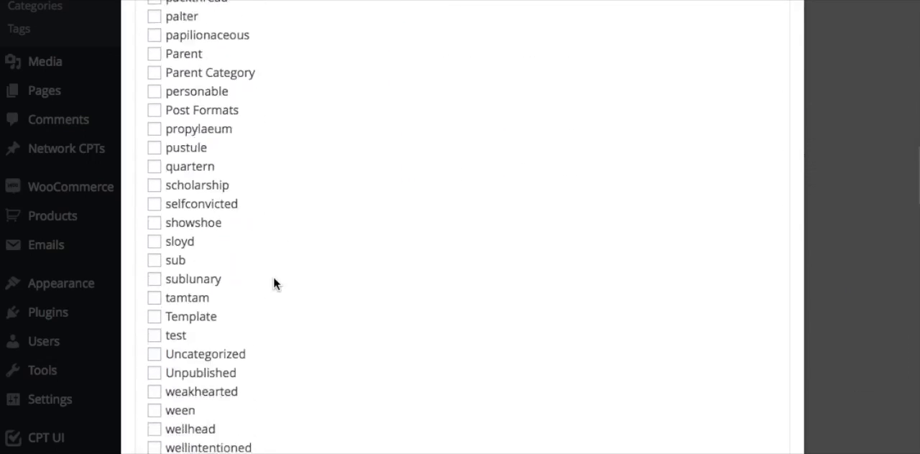
scroll("down", 3)
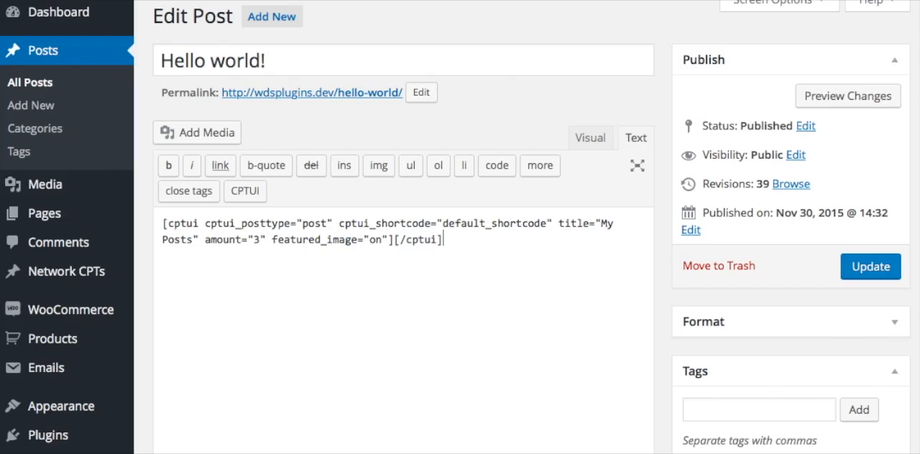
mouse_move(770, 266)
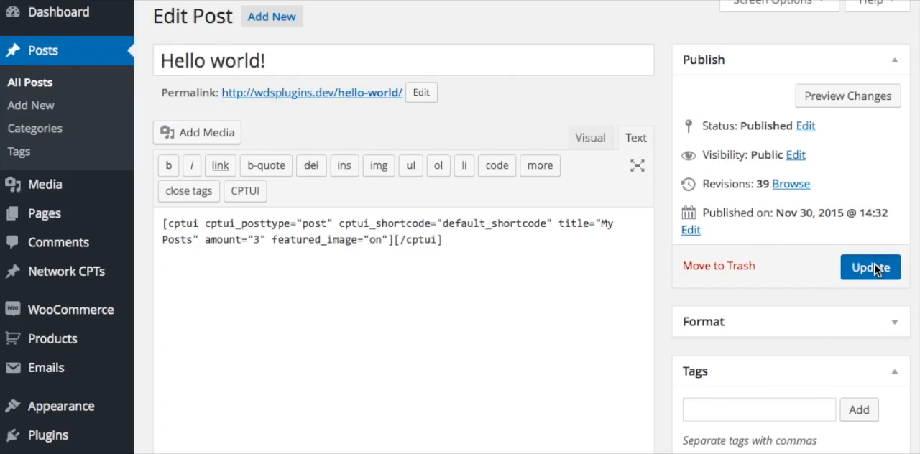
Update Hello world! to save the inserted shortcode.
left_click(871, 267)
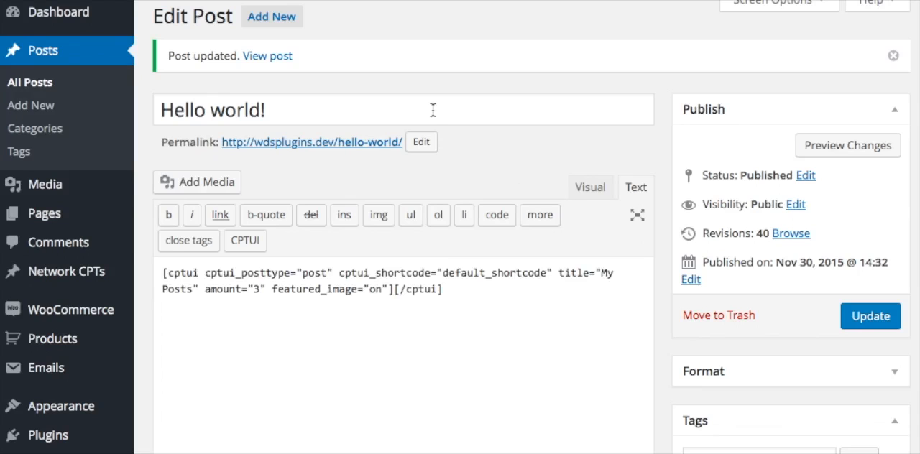
mouse_move(268, 55)
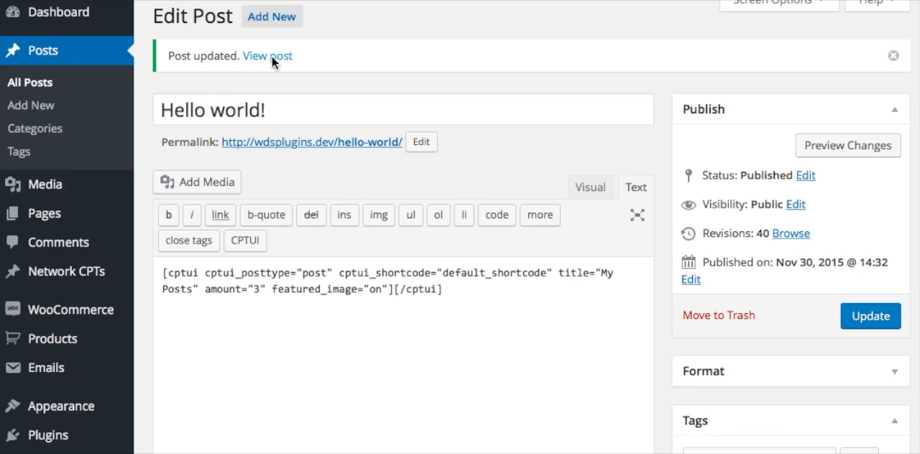